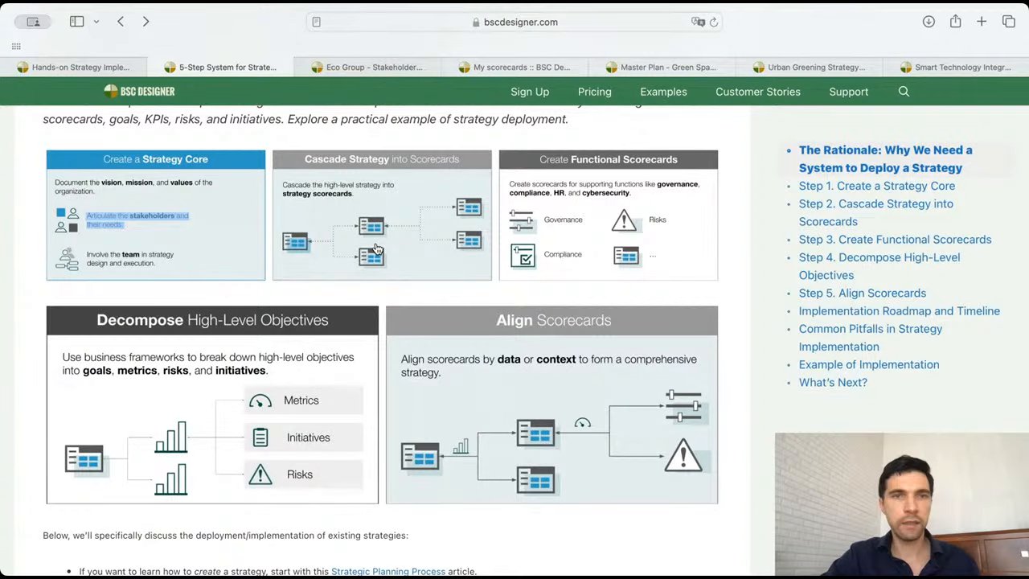
Scroll the 5-Step System article down to the hands-on session agenda
scroll("down", 3)
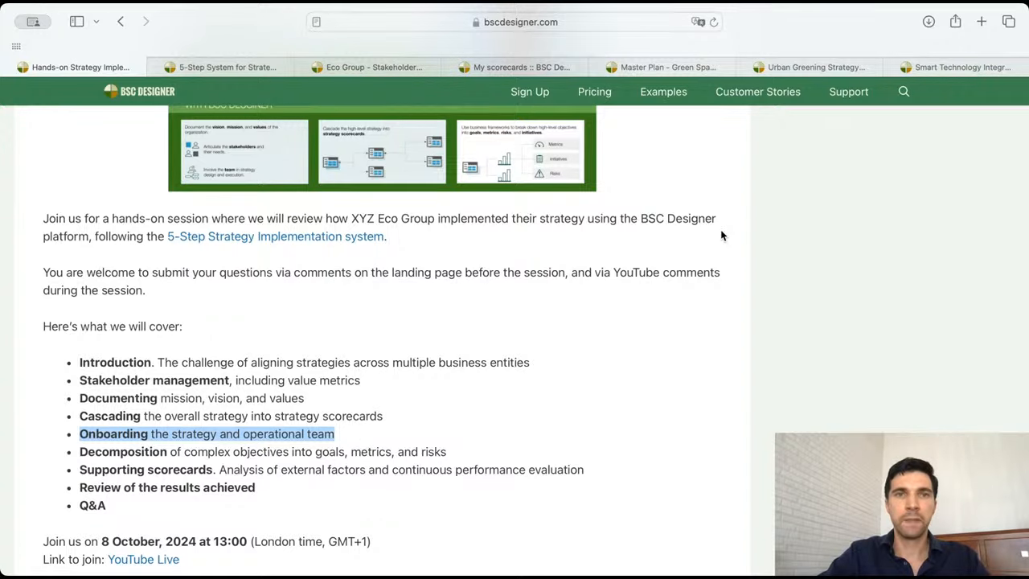
Switch to My scorecards and review the teams listed beside each XYZ Eco Group scorecard
left_click(521, 68)
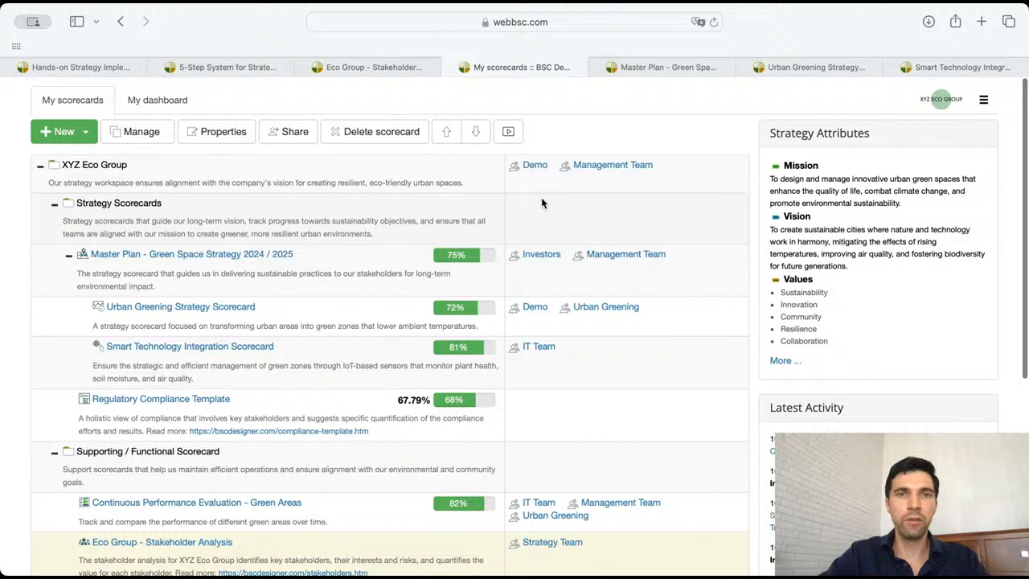
mouse_move(662, 188)
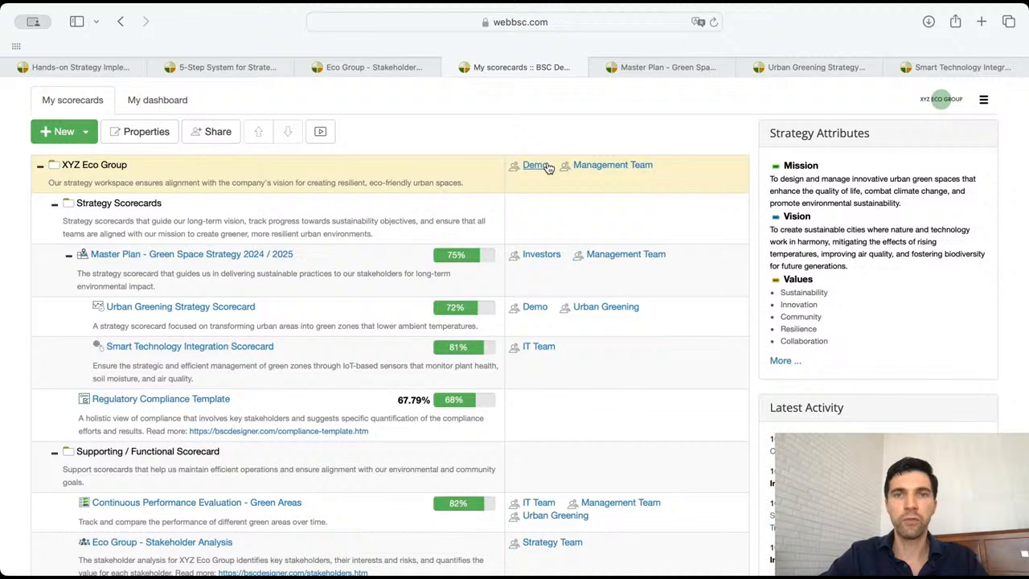
mouse_move(547, 190)
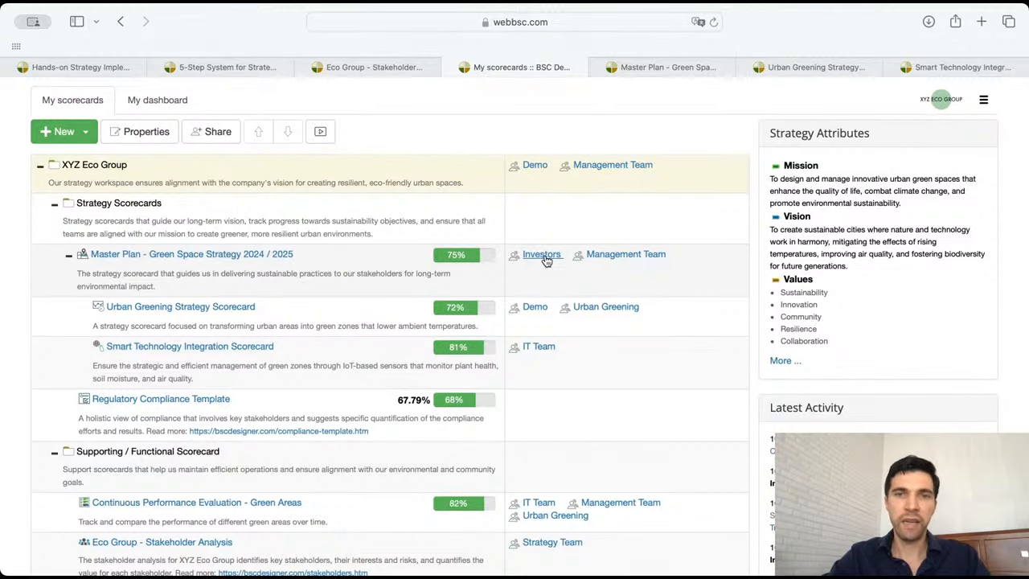
scroll("down", 3)
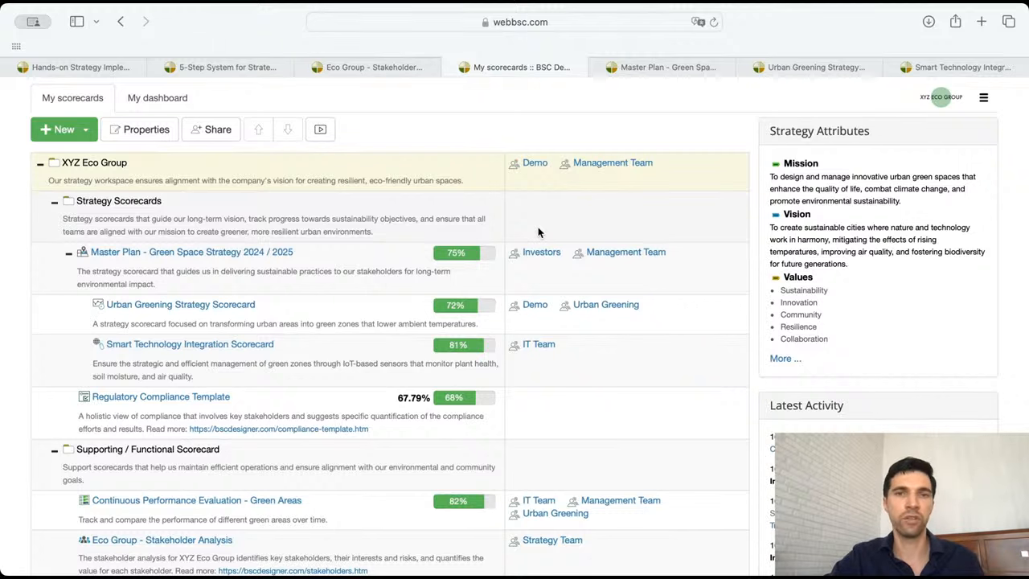
scroll("down", 3)
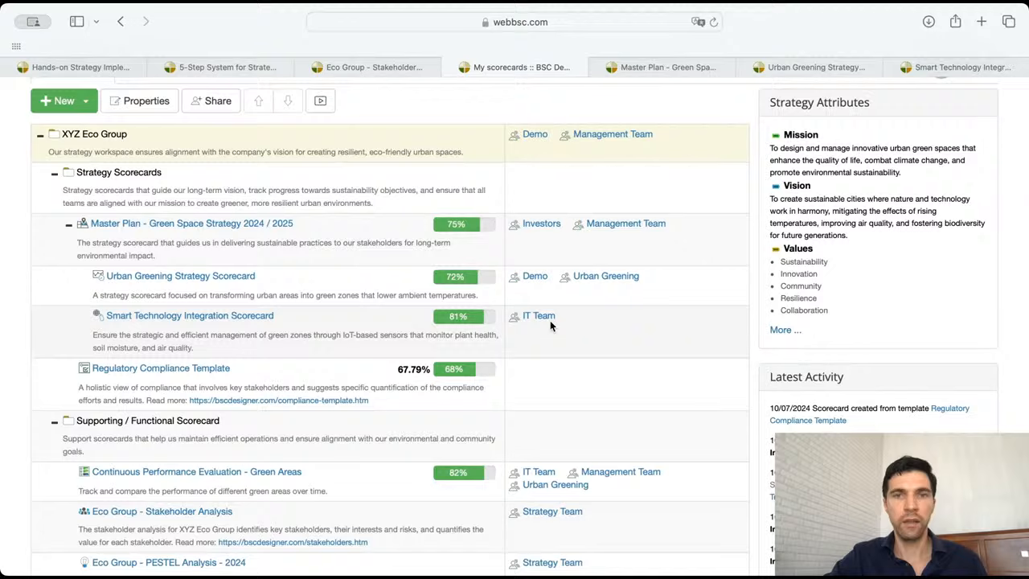
left_click(211, 100)
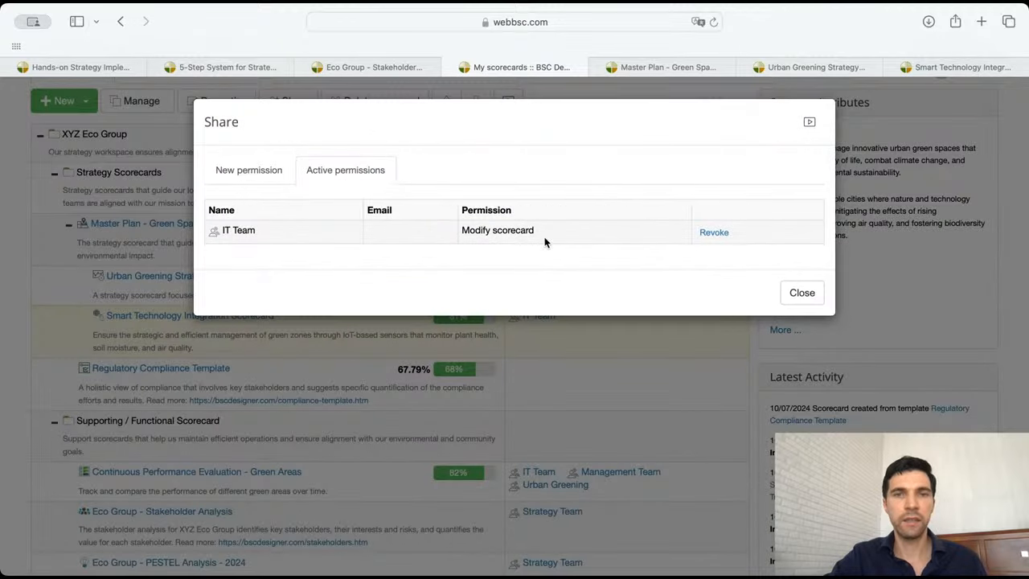
double_click(498, 229)
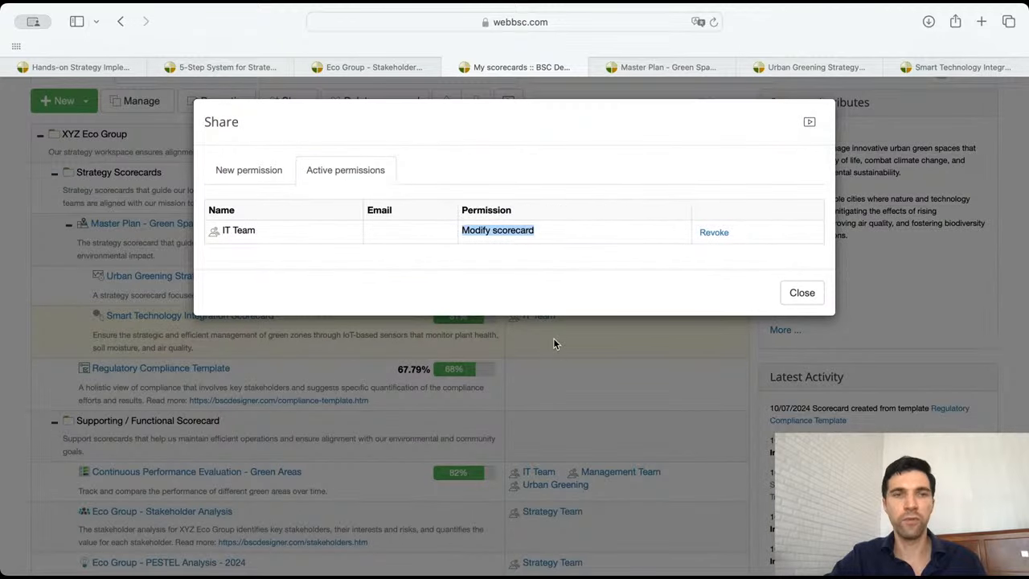
left_click(801, 293)
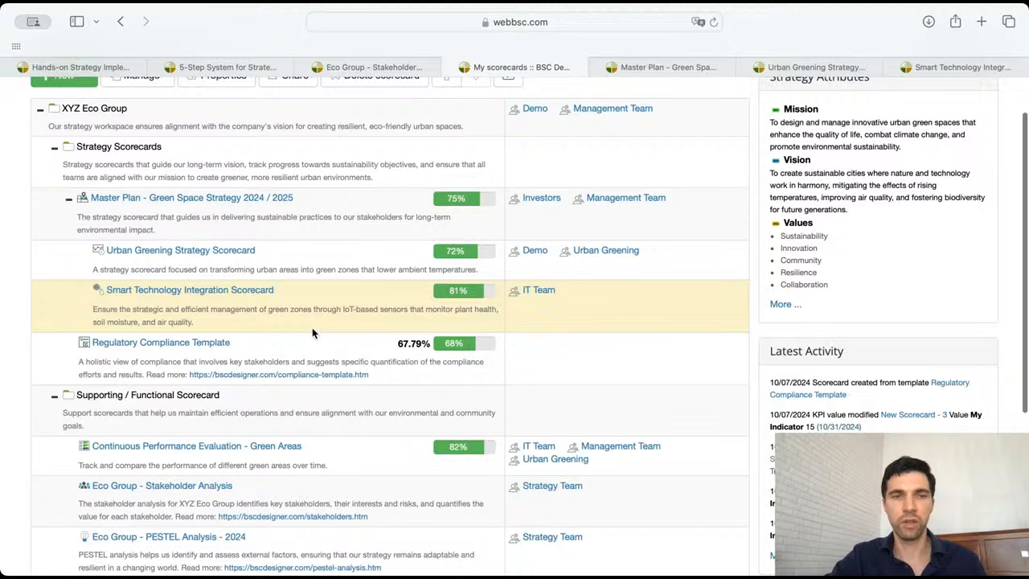
scroll("down", 3)
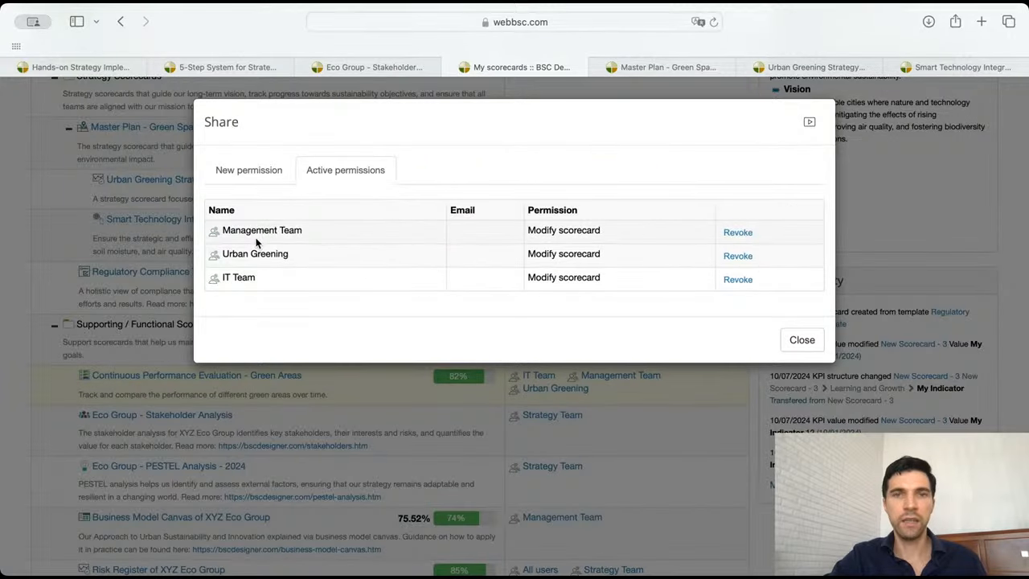
mouse_move(598, 454)
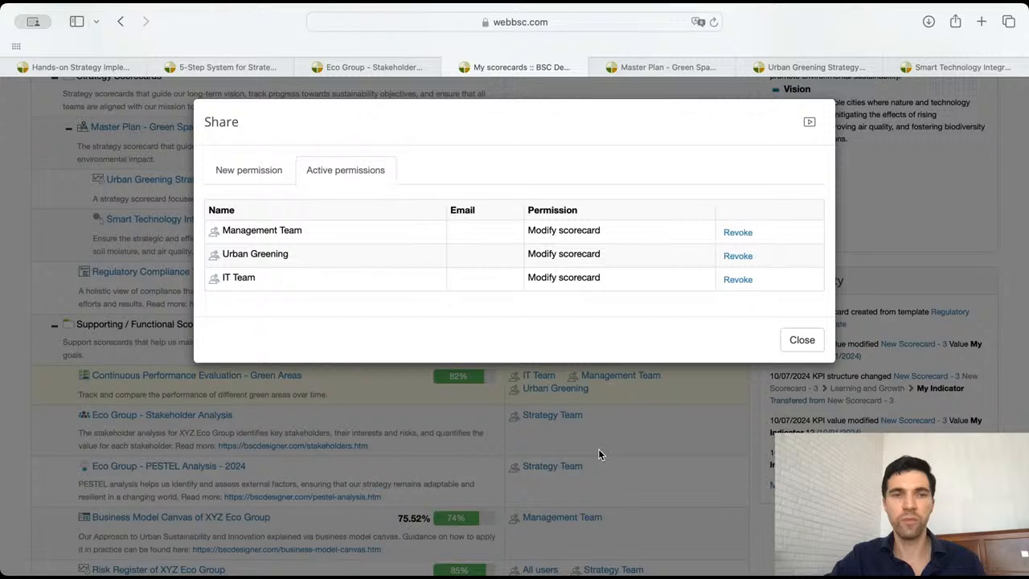
left_click(801, 339)
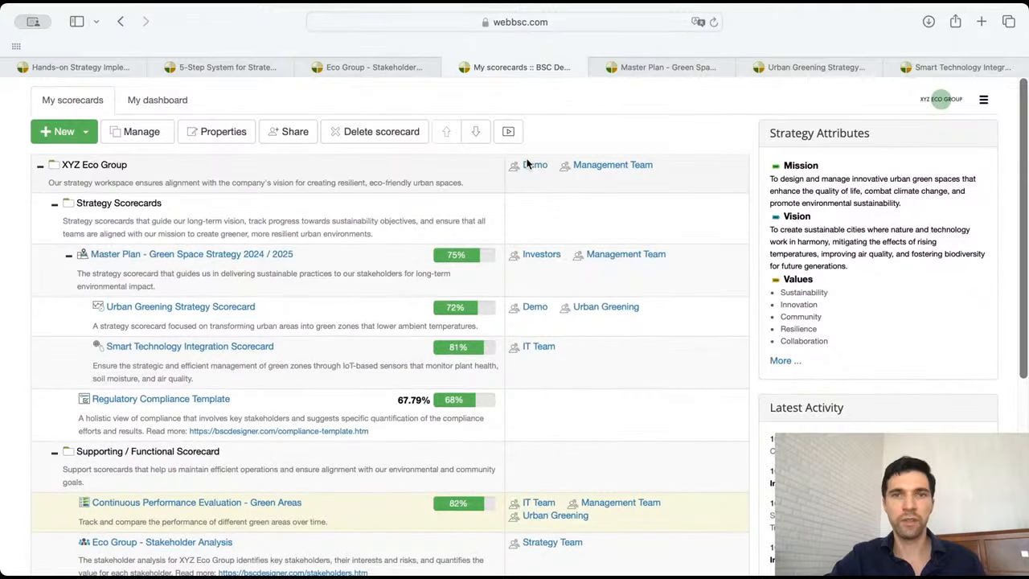
left_click(294, 131)
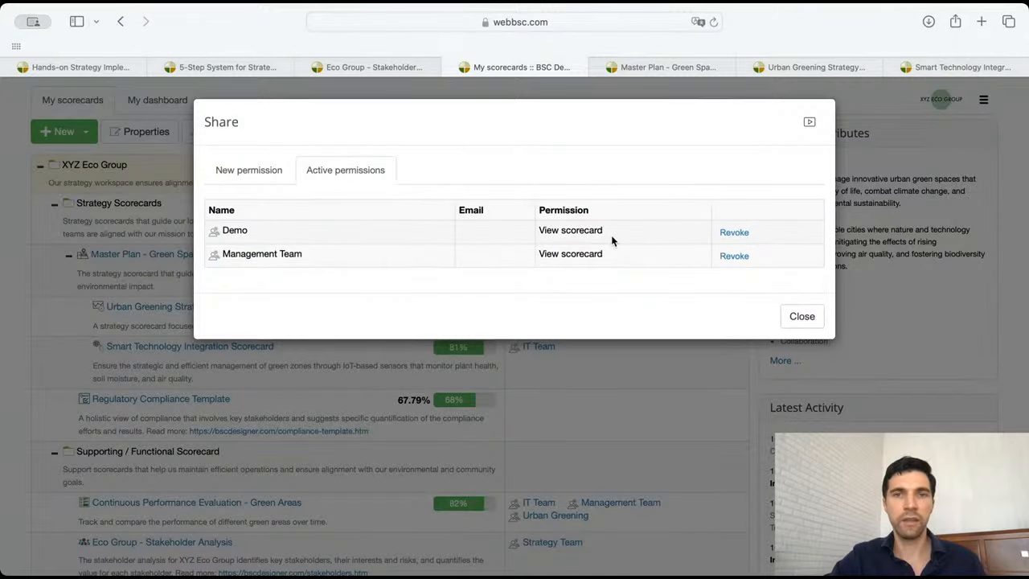
left_click(801, 315)
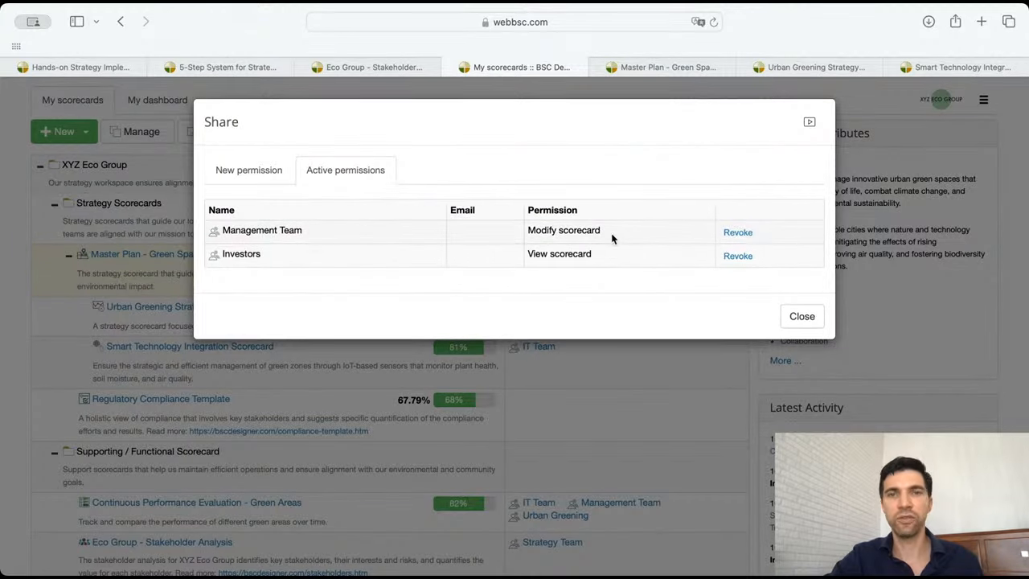
left_click(801, 315)
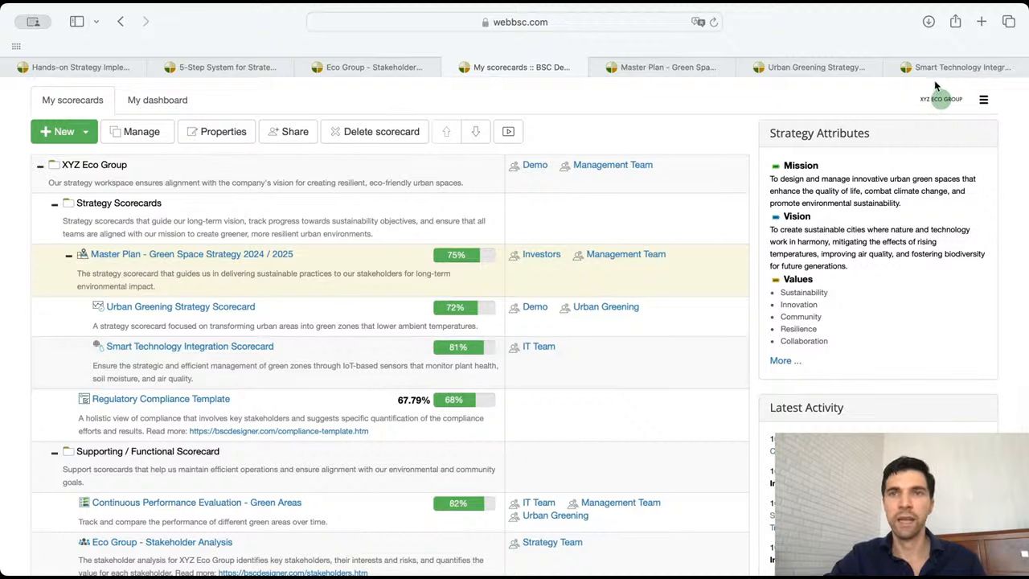
Navigate via the main menu to the All users page and view Anil's view-only profile
left_click(984, 99)
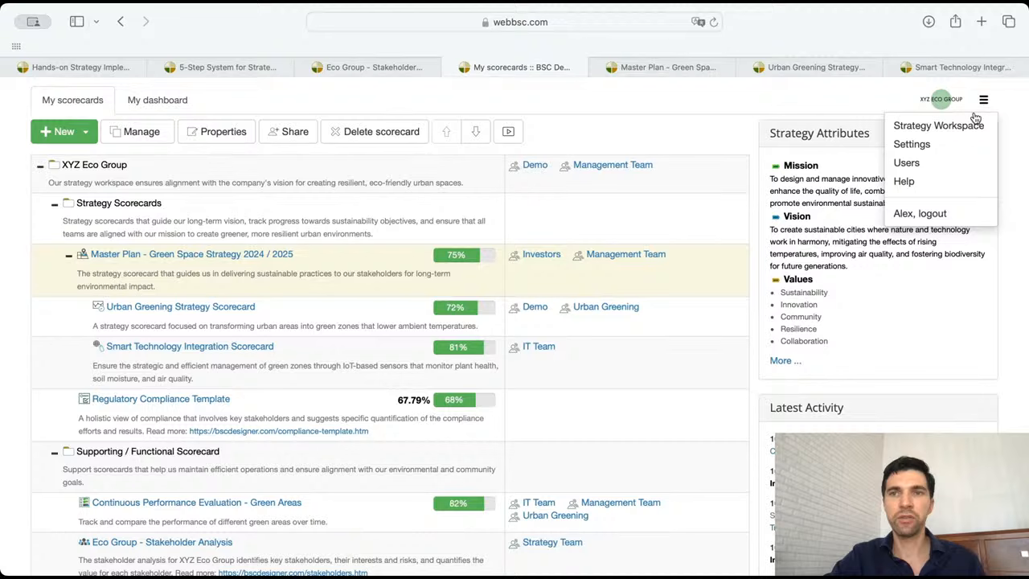
left_click(911, 145)
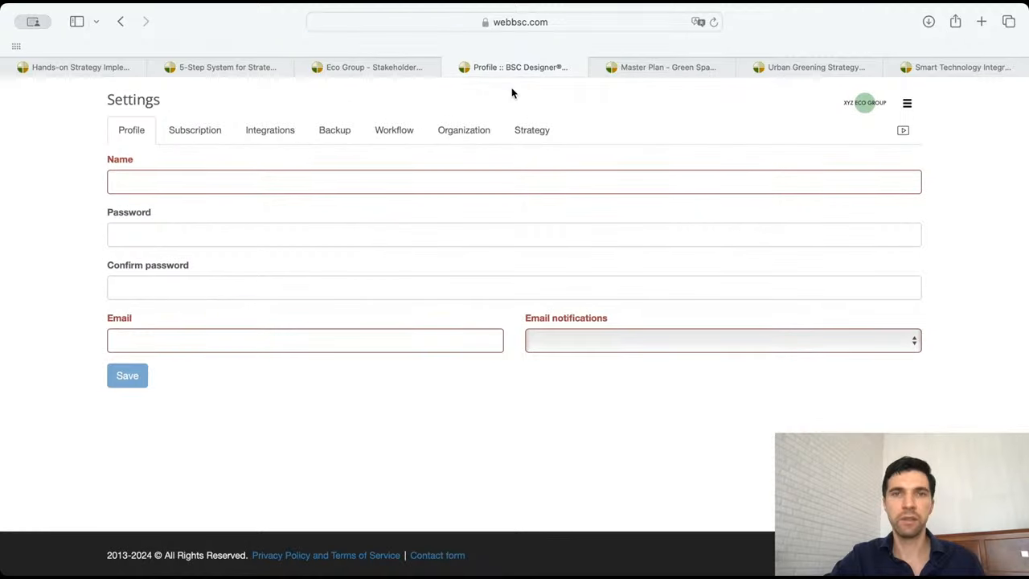
left_click(907, 103)
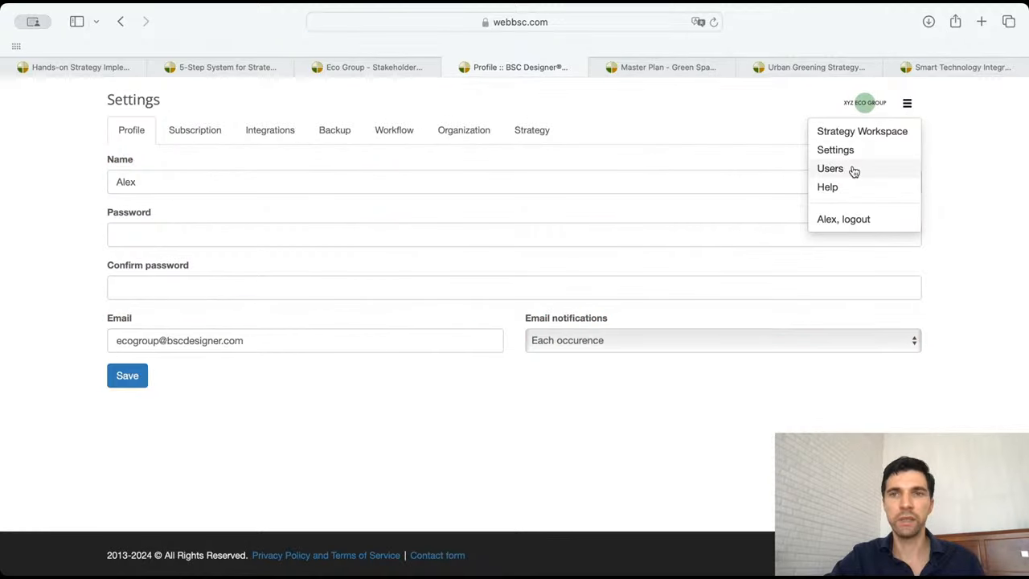
left_click(829, 169)
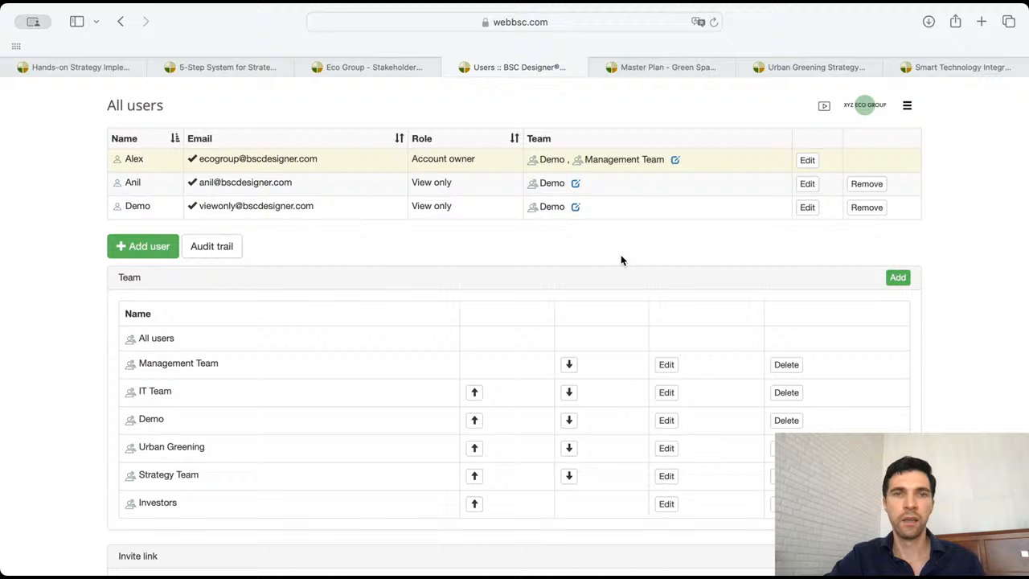
mouse_move(270, 489)
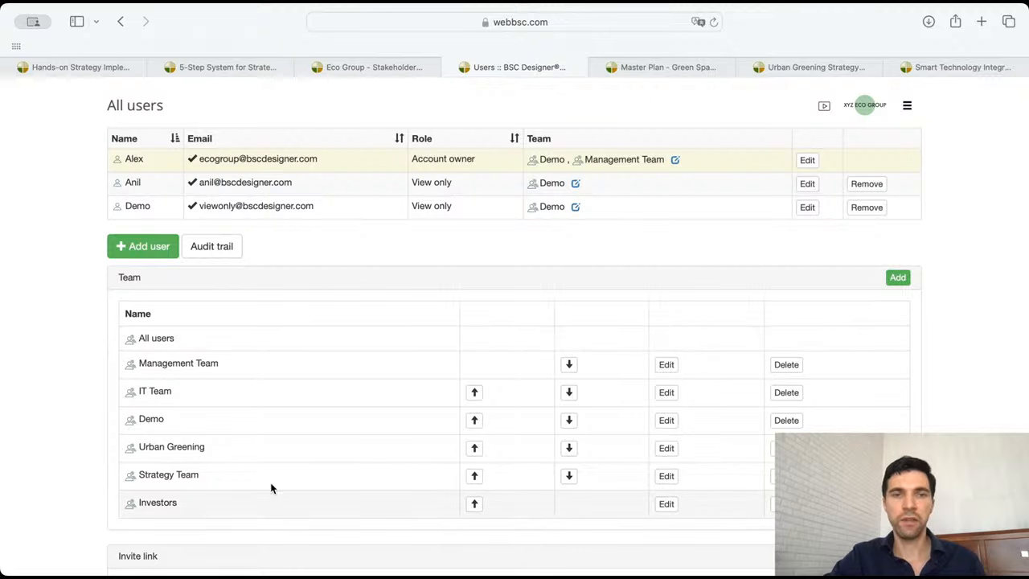
mouse_move(362, 213)
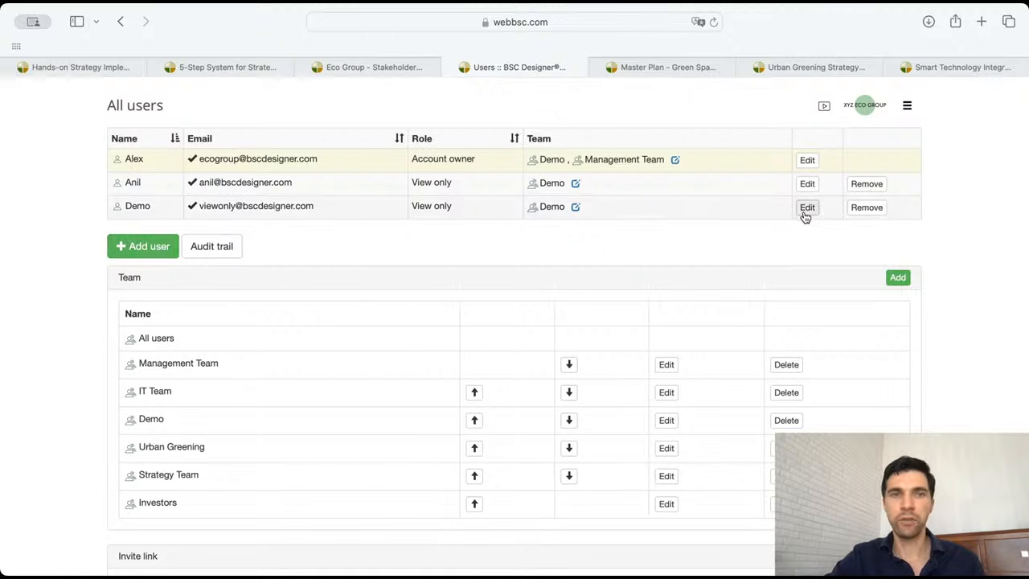
left_click(807, 183)
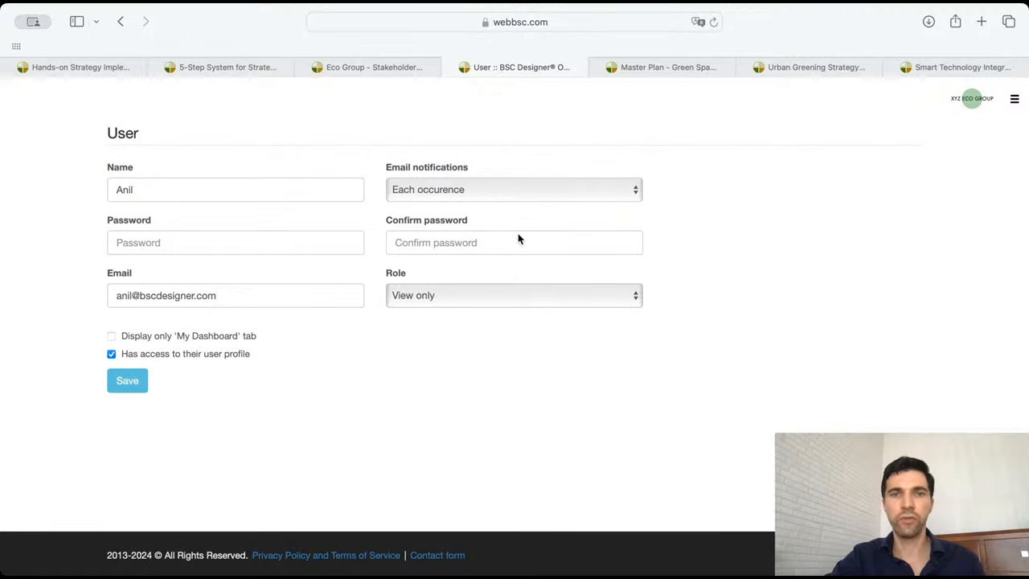
mouse_move(530, 245)
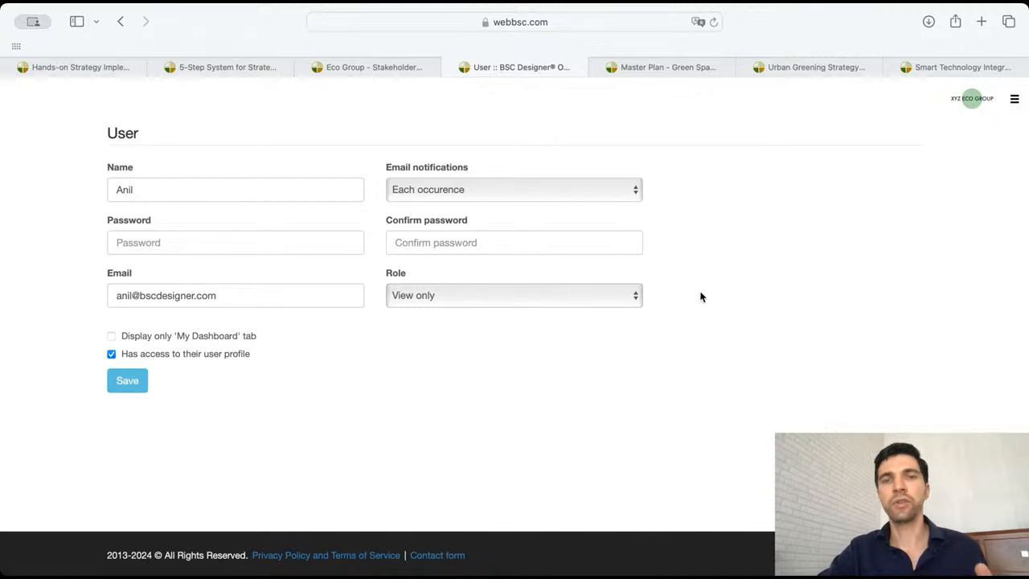
mouse_move(707, 310)
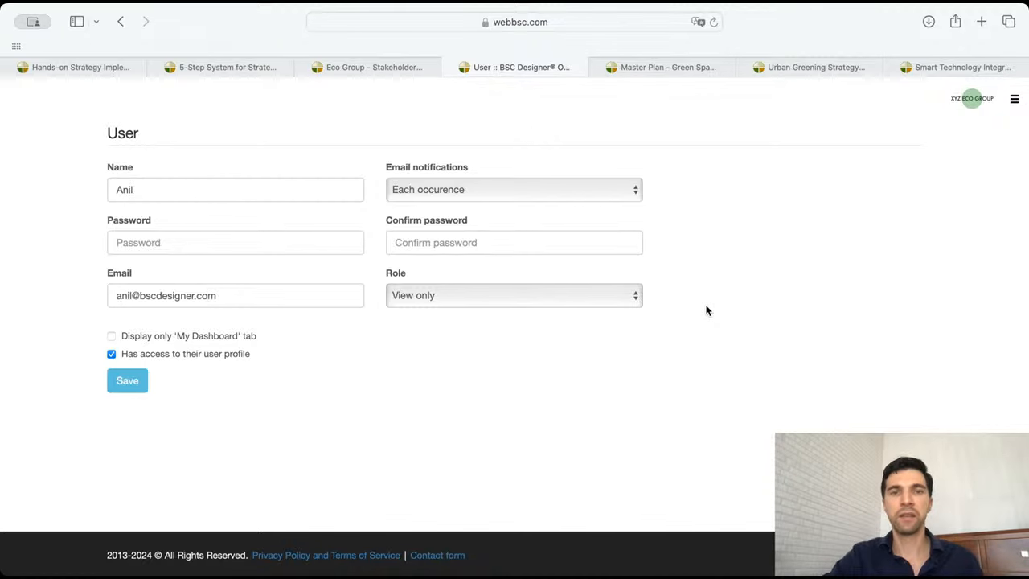
mouse_move(778, 307)
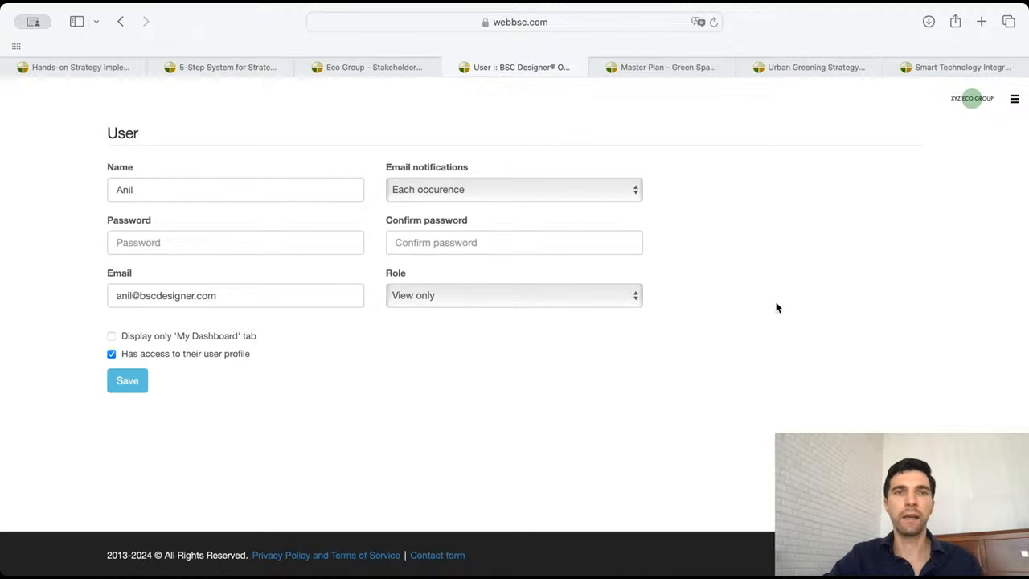
mouse_move(935, 122)
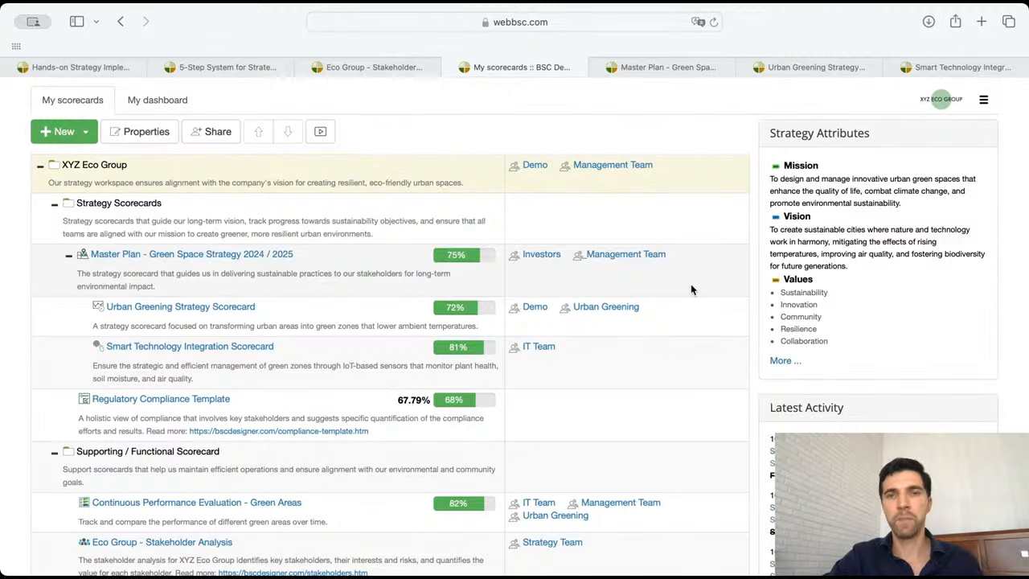
left_click(189, 346)
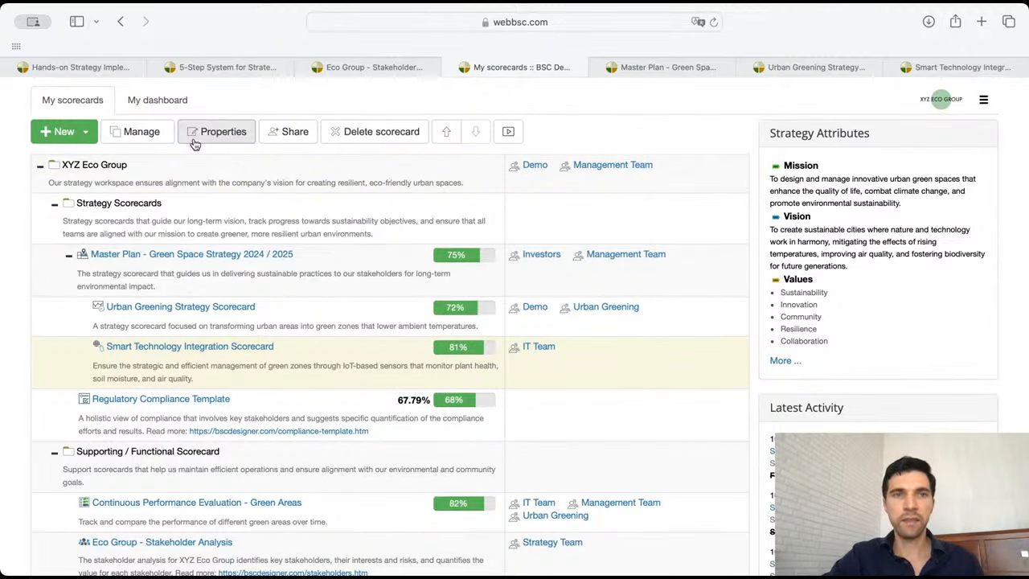
left_click(287, 132)
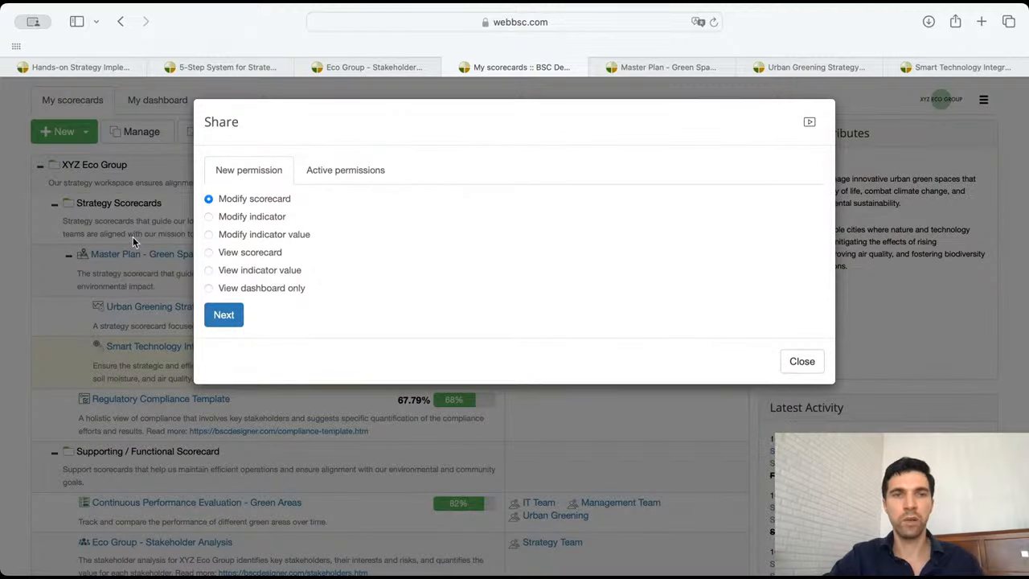
mouse_move(240, 257)
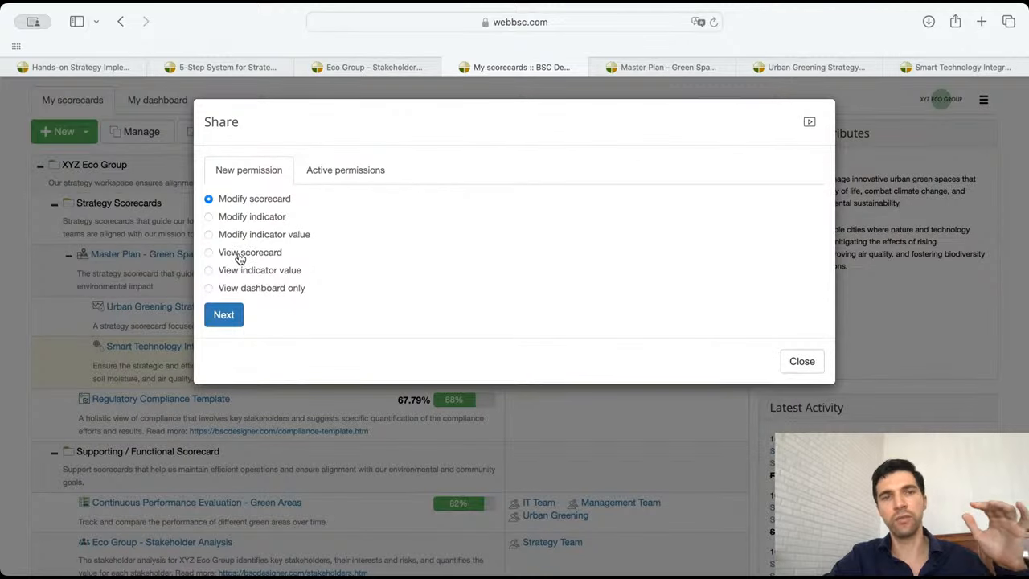
left_click(209, 215)
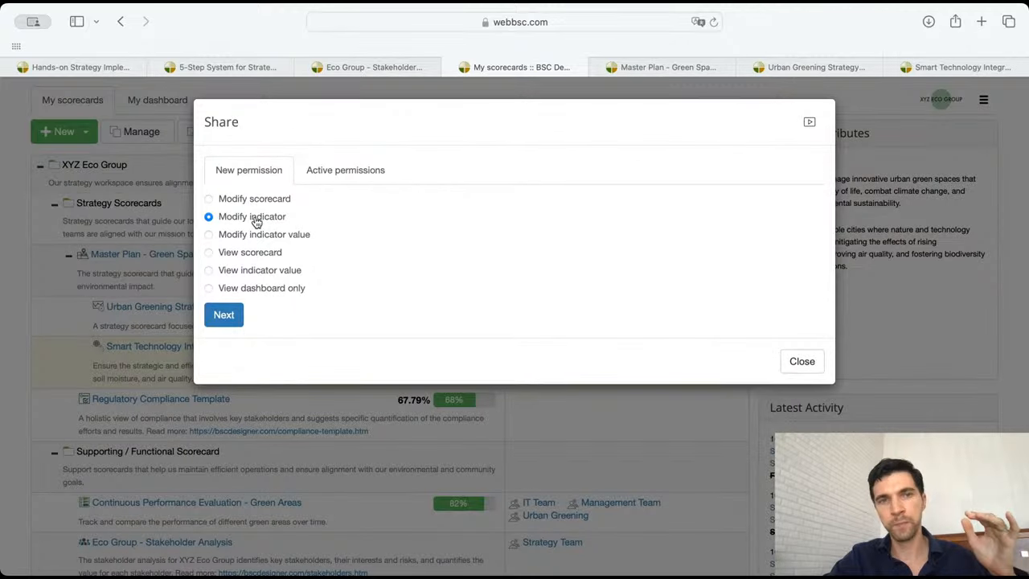
mouse_move(264, 244)
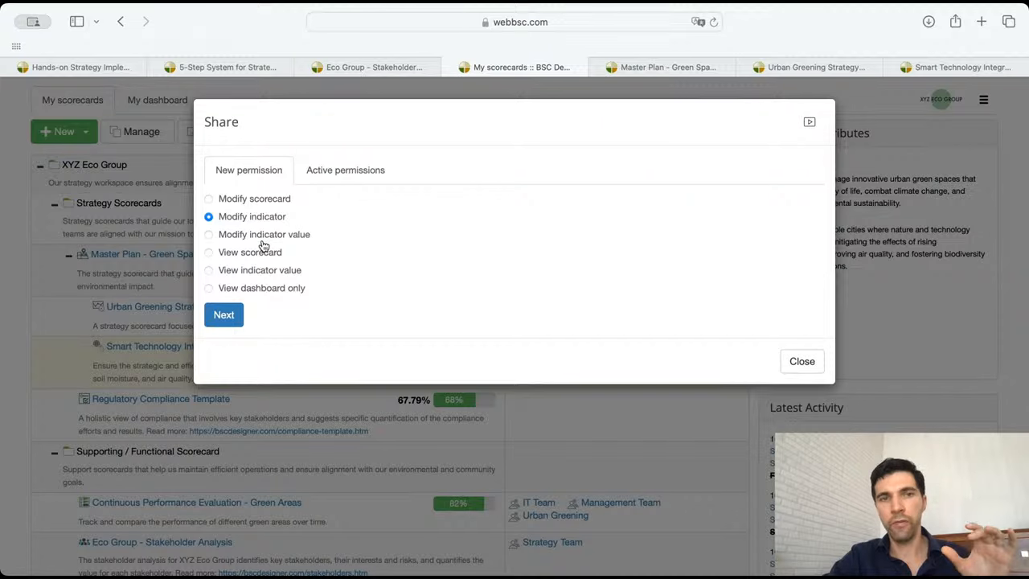
left_click(209, 235)
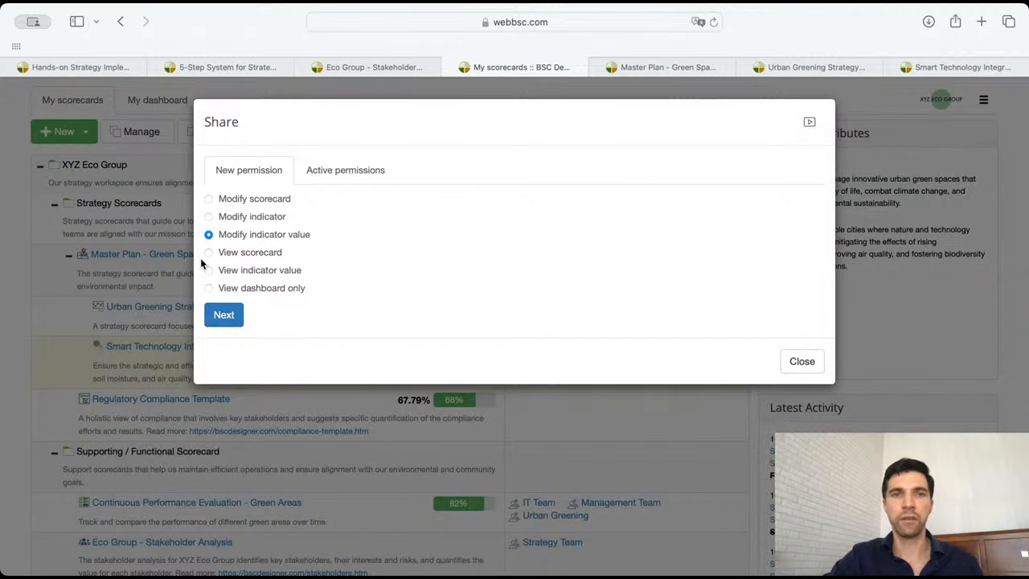
left_click(800, 360)
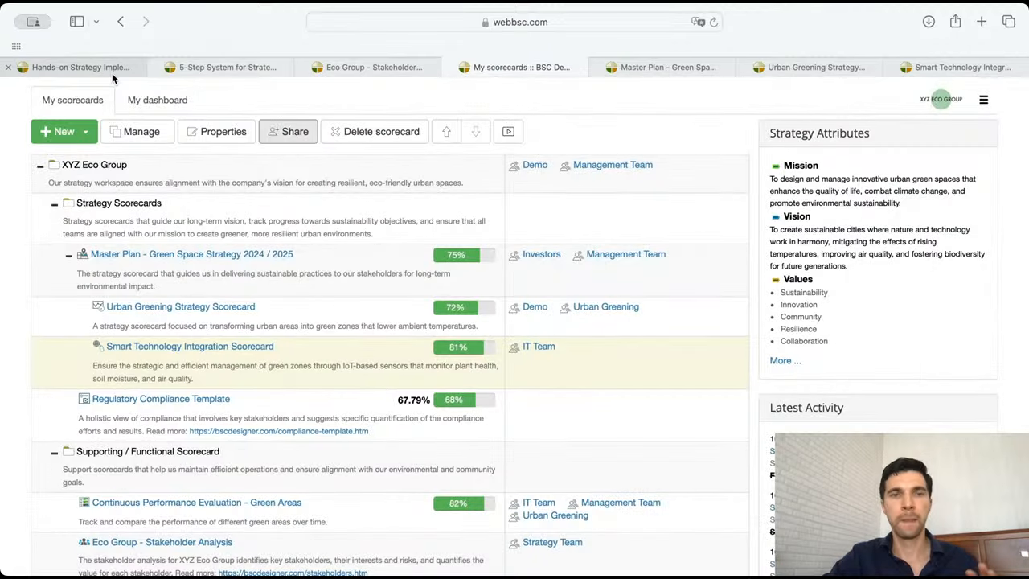